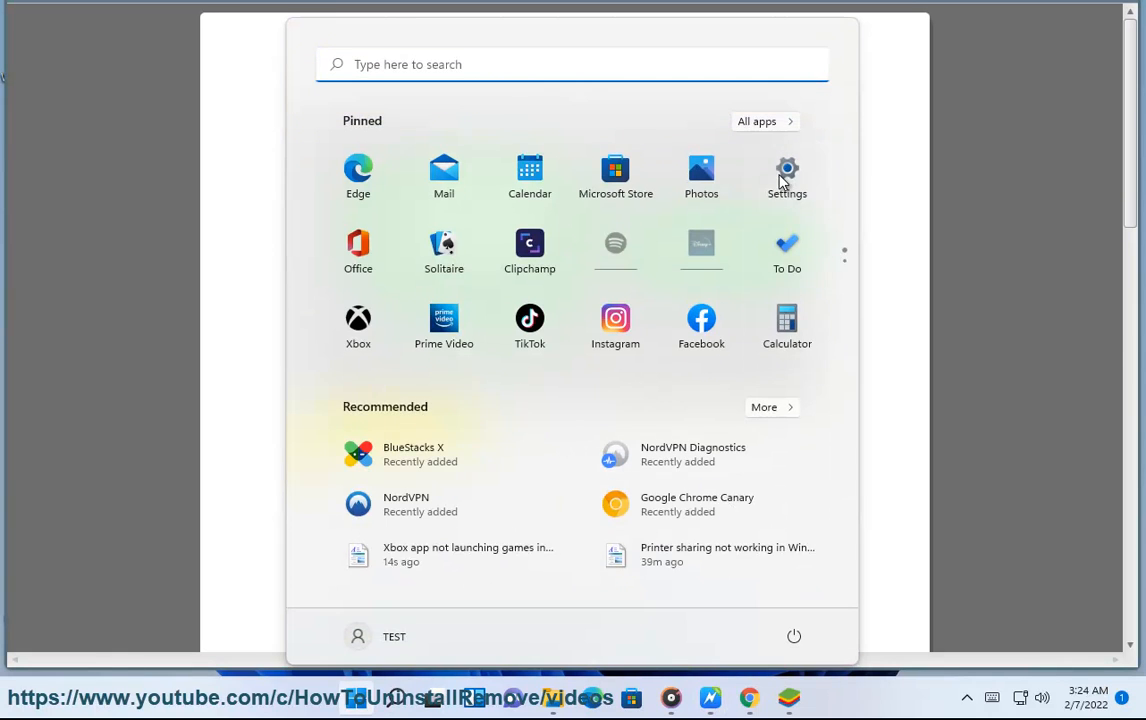
# - Open Settings and start a check for new Windows updates
pyautogui.click(786, 168)
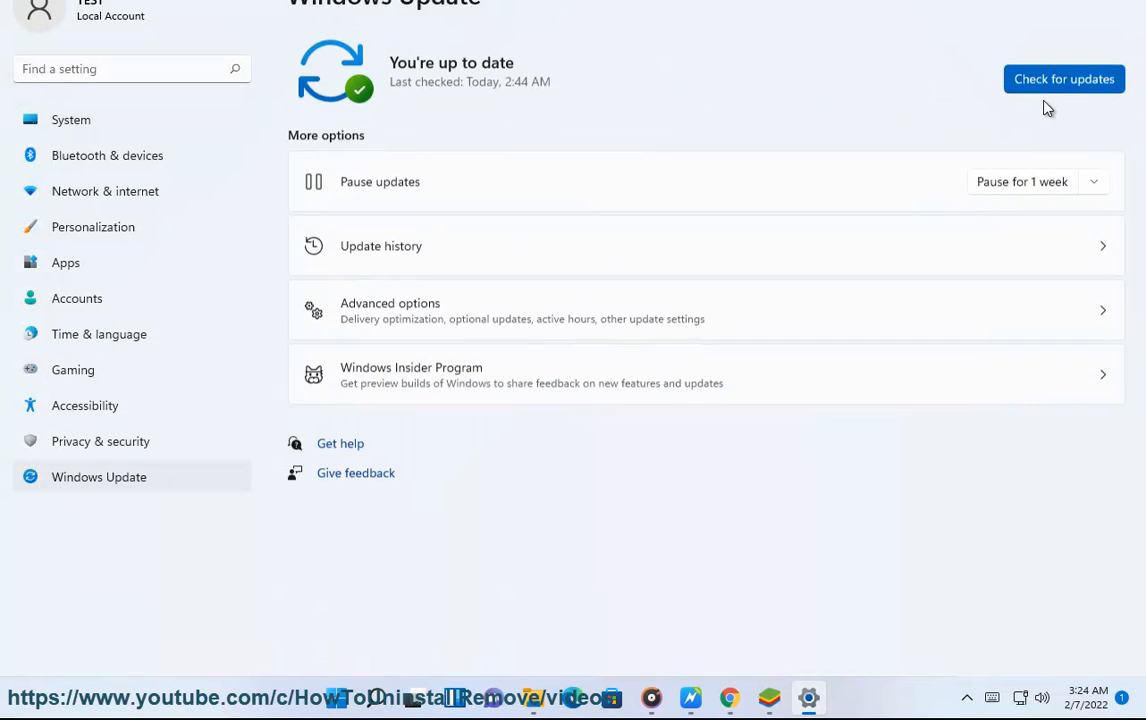
pyautogui.click(1063, 79)
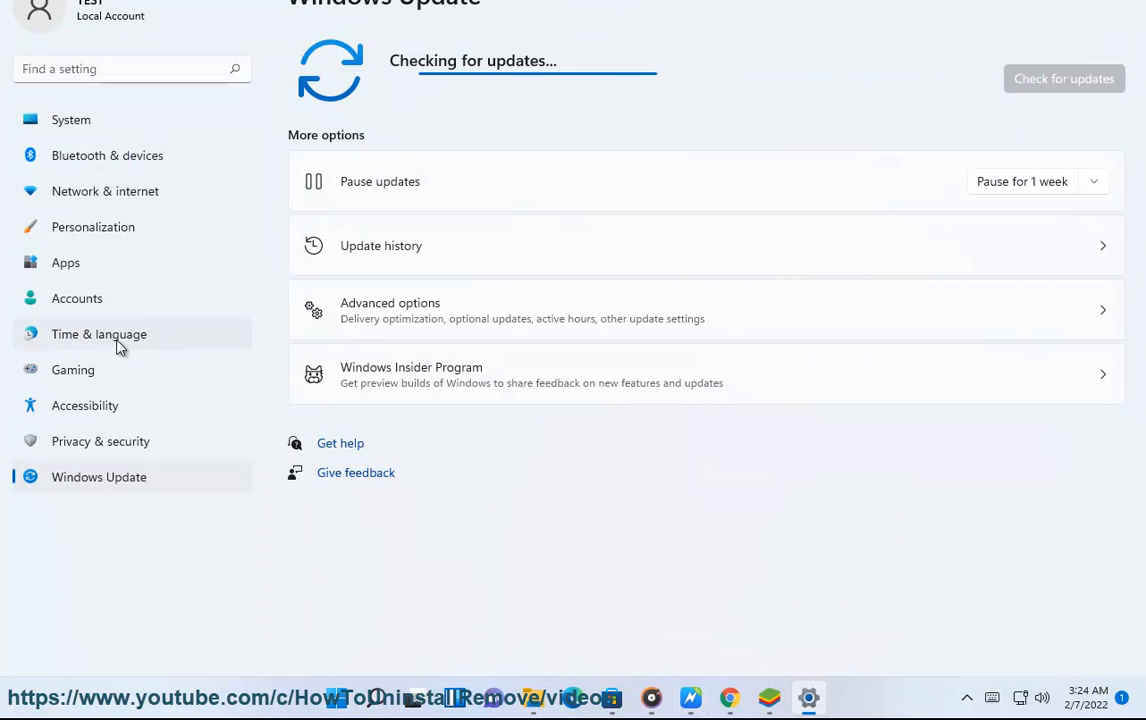
# - Open Time & language and its Date & time page
pyautogui.click(99, 334)
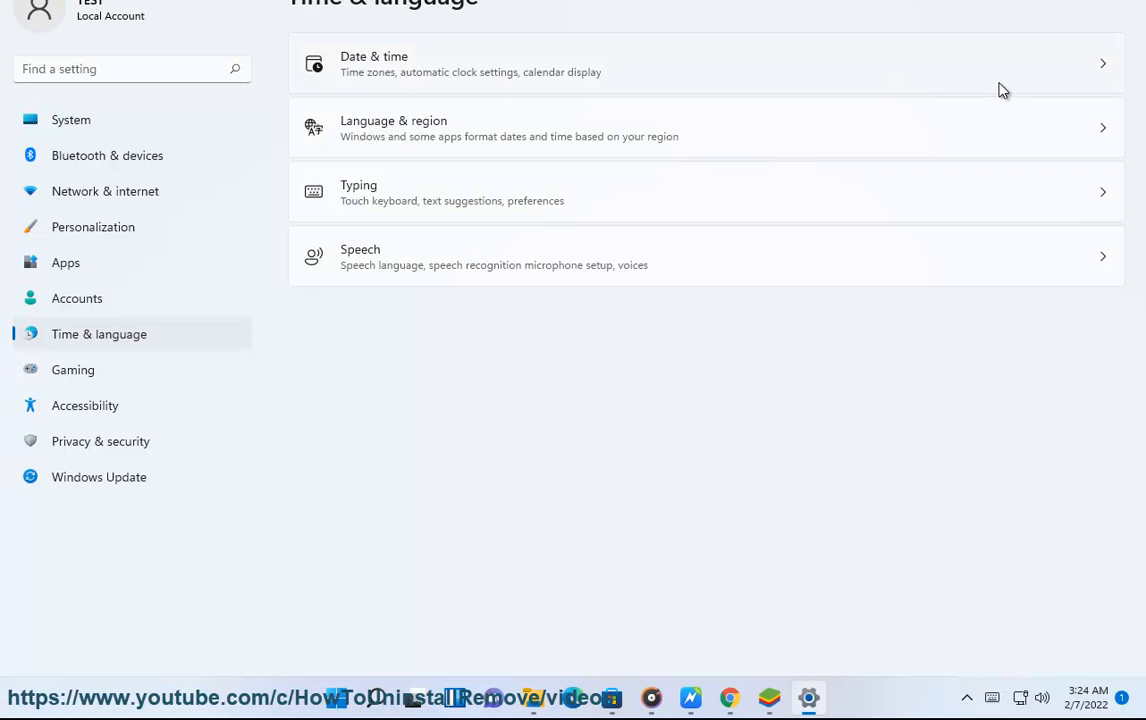
pyautogui.click(707, 63)
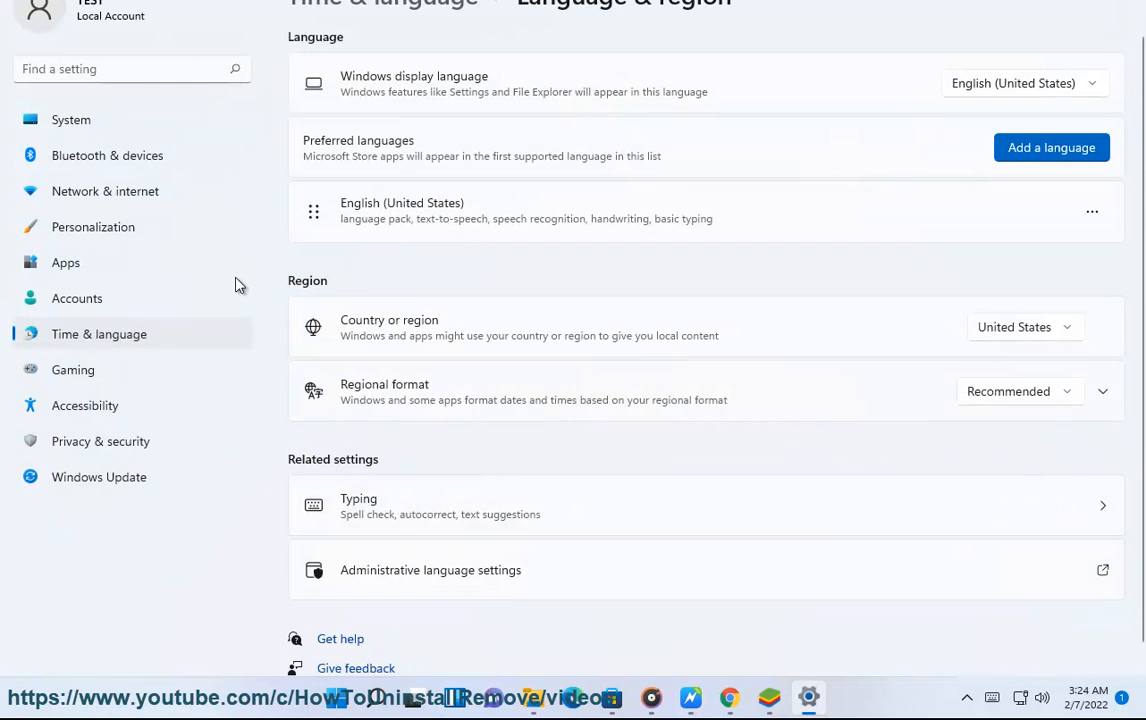
# - Search Settings for 'game' and open the Game Mode settings
pyautogui.write('game')
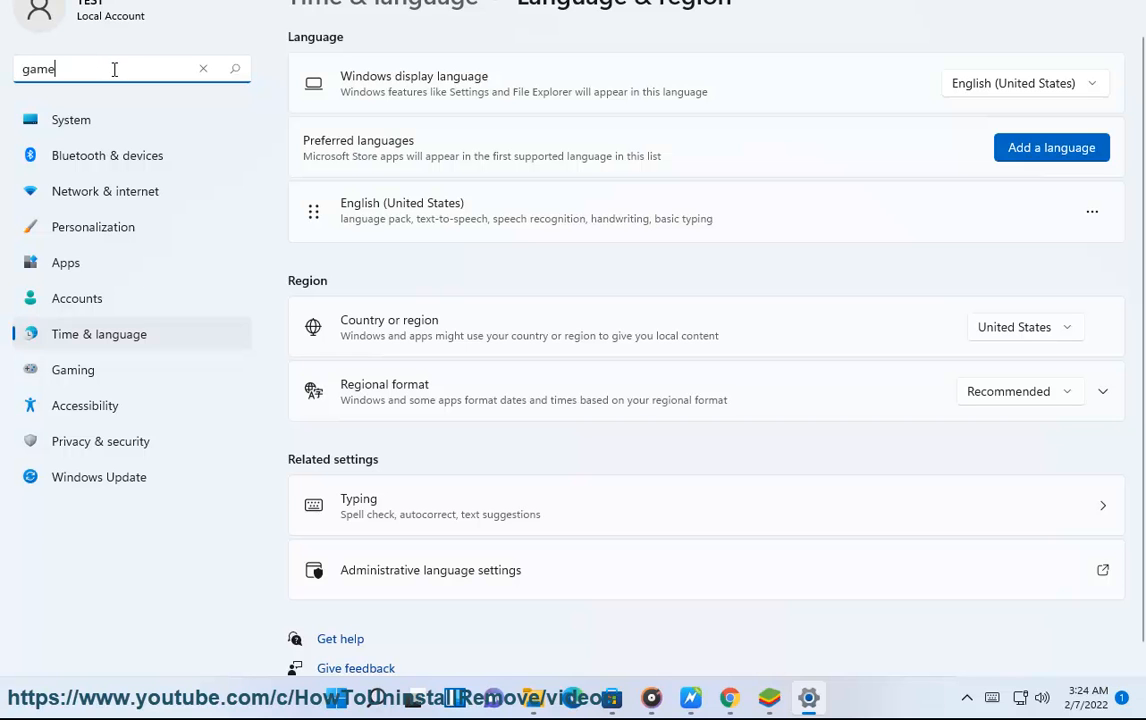
pyautogui.write('game')
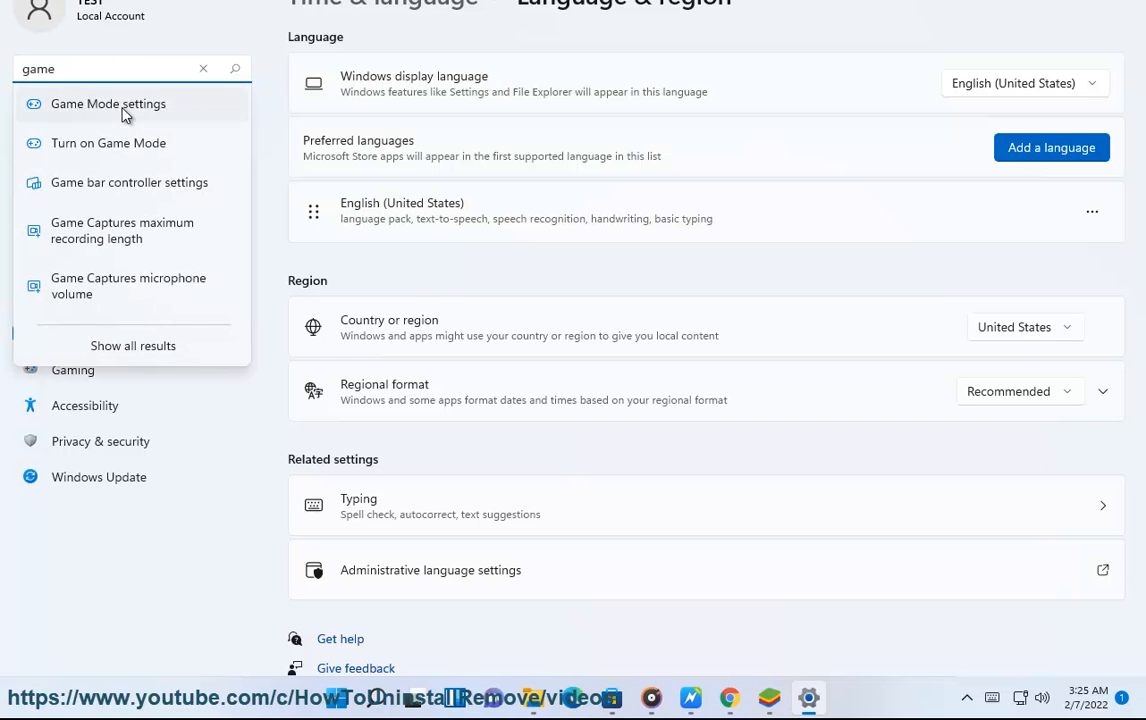
pyautogui.click(108, 103)
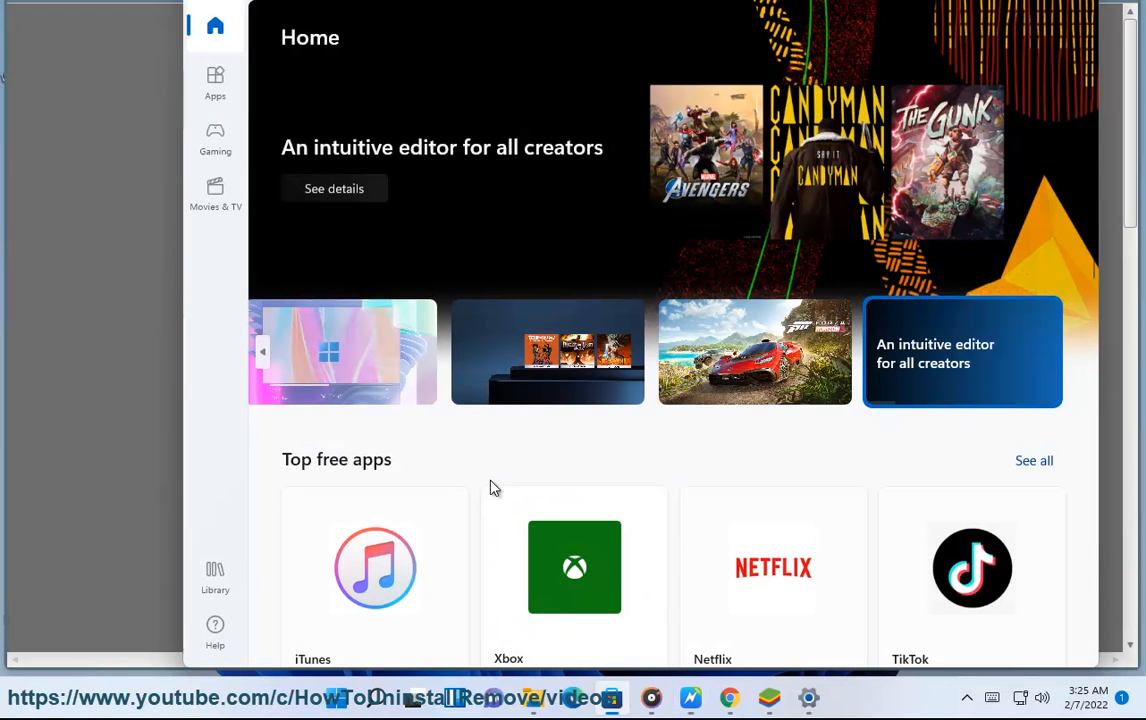
# - Open the Microsoft Store Library to check for app updates
pyautogui.click(215, 575)
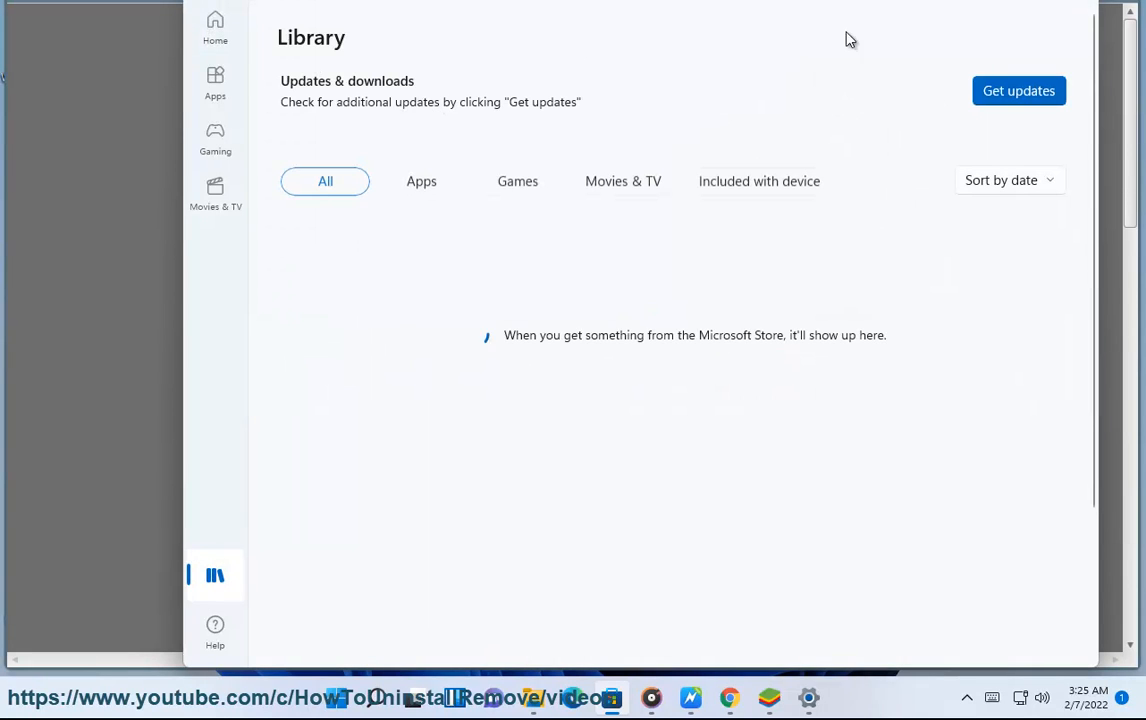
pyautogui.moveTo(997, 125)
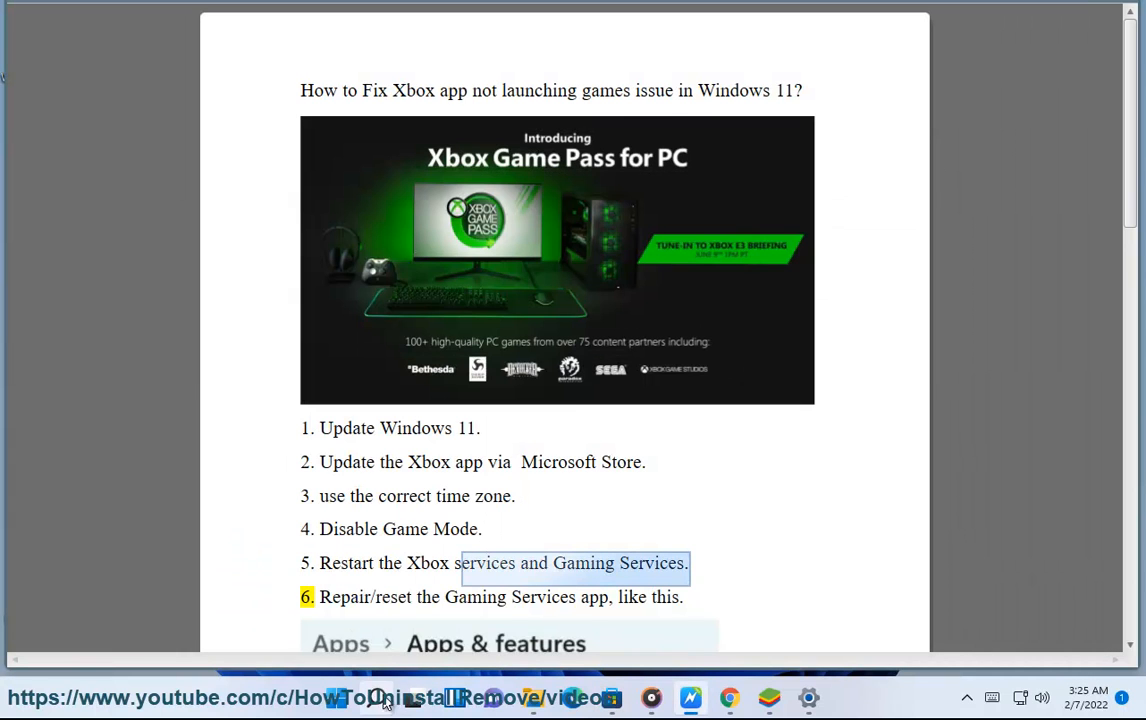
# - Search 'services' and select Xbox Live Auth Manager and another Xbox service
pyautogui.write('services')
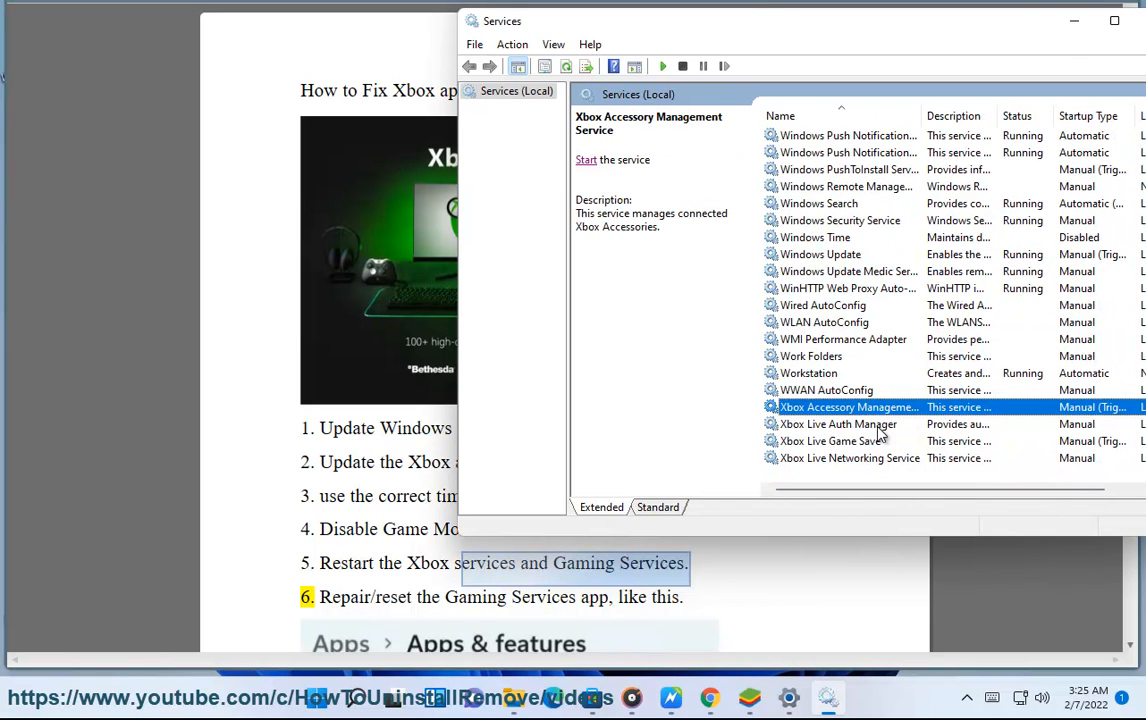
pyautogui.moveTo(878, 432)
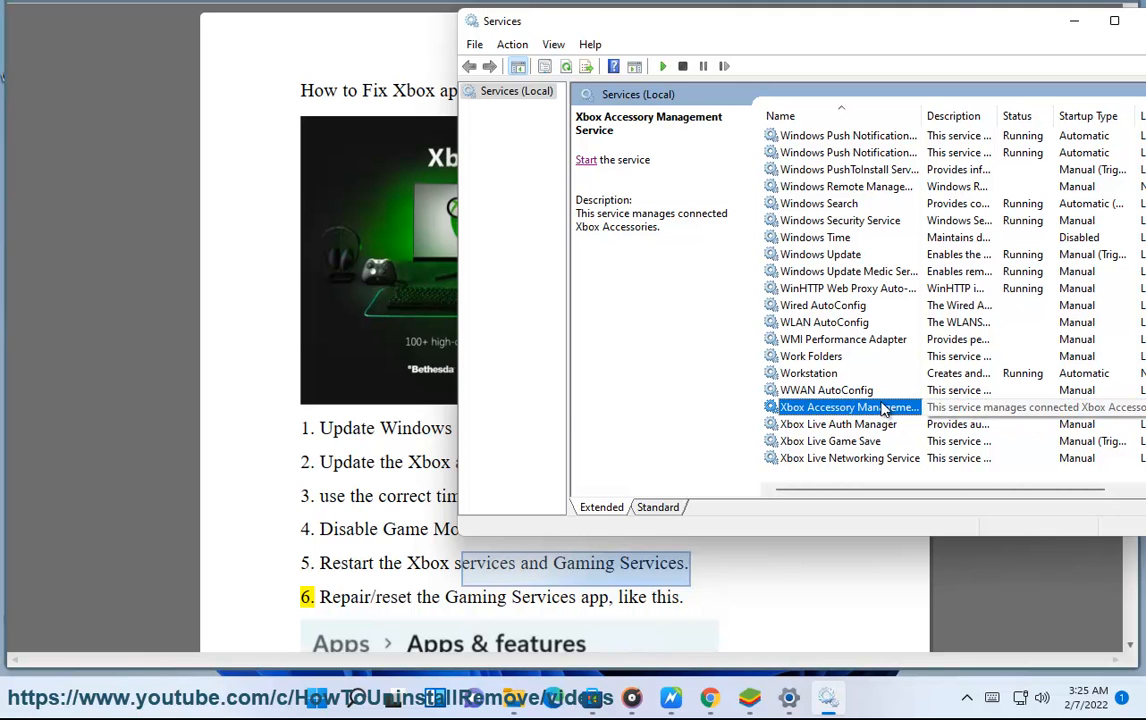
pyautogui.click(838, 423)
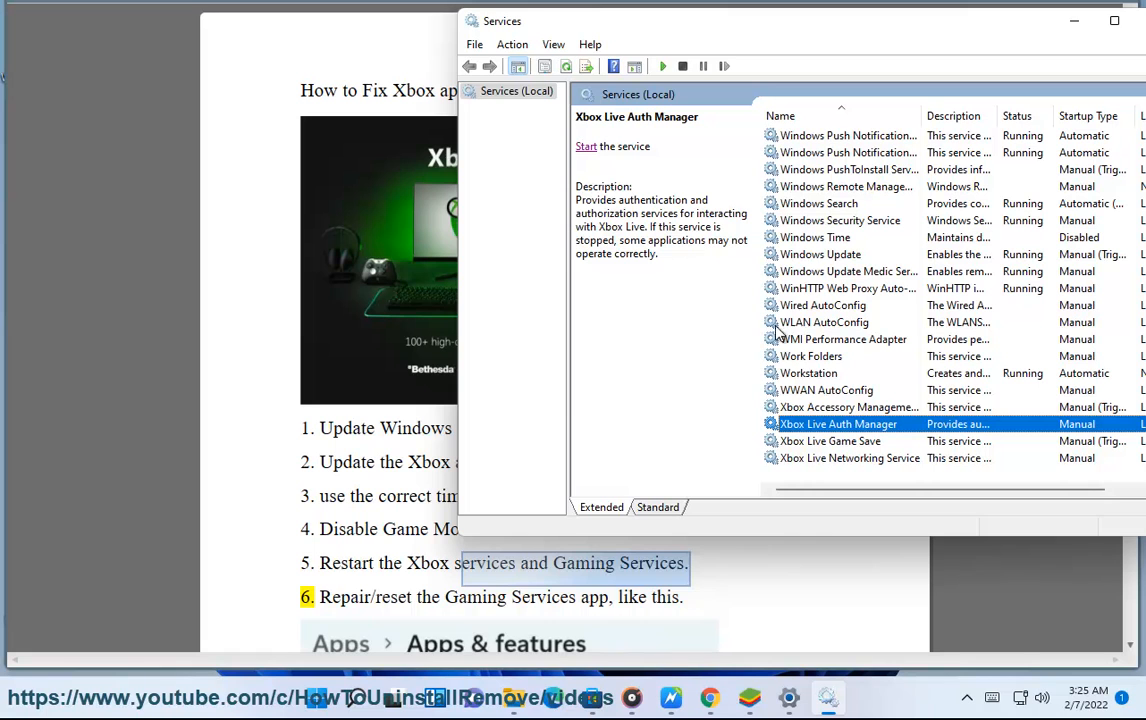
pyautogui.scroll(3)
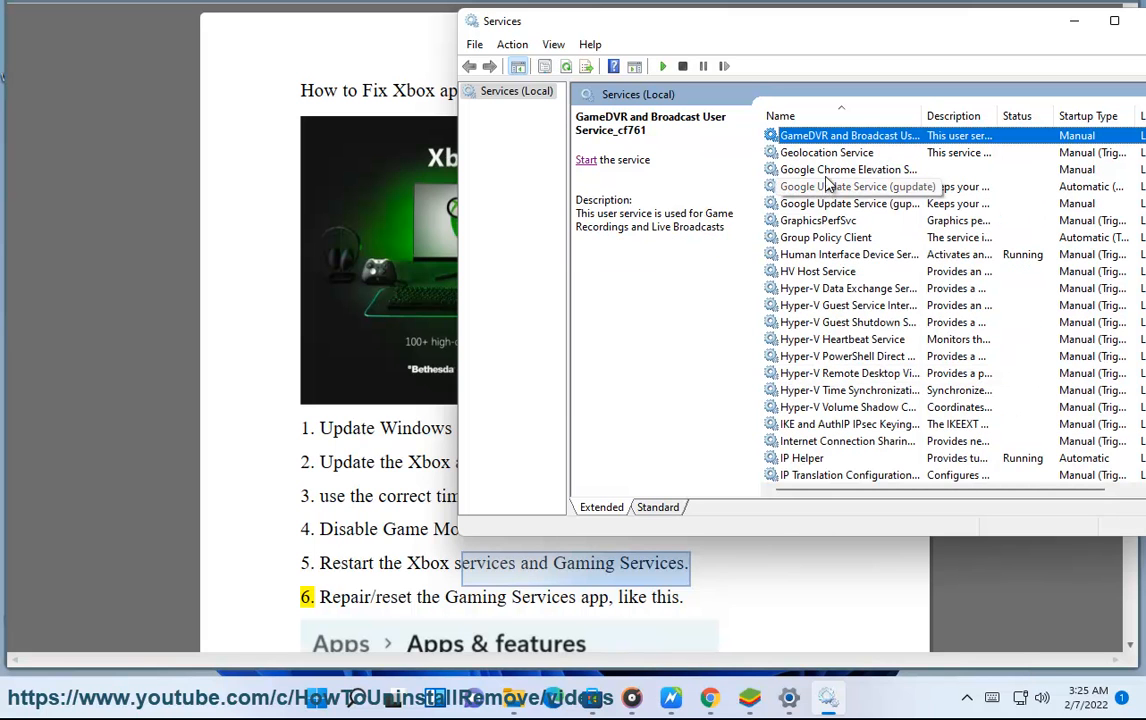
pyautogui.click(848, 186)
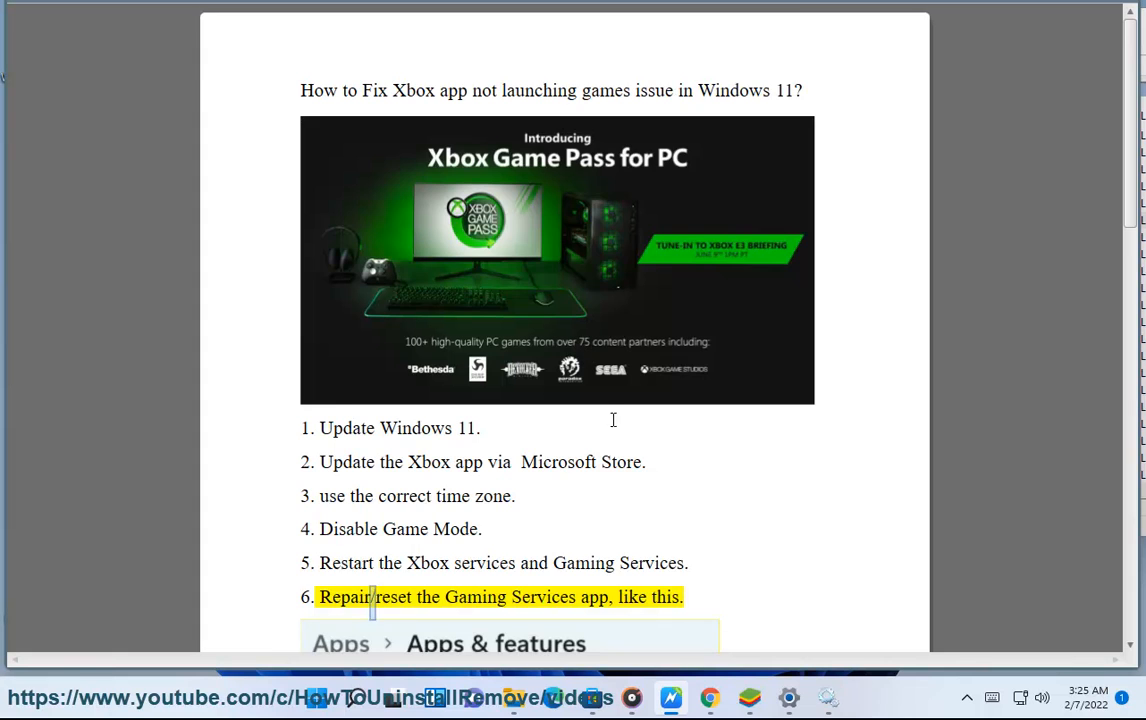
# - Scroll the guide to the Gaming Services step and minimize the Services window
pyautogui.scroll(-3)
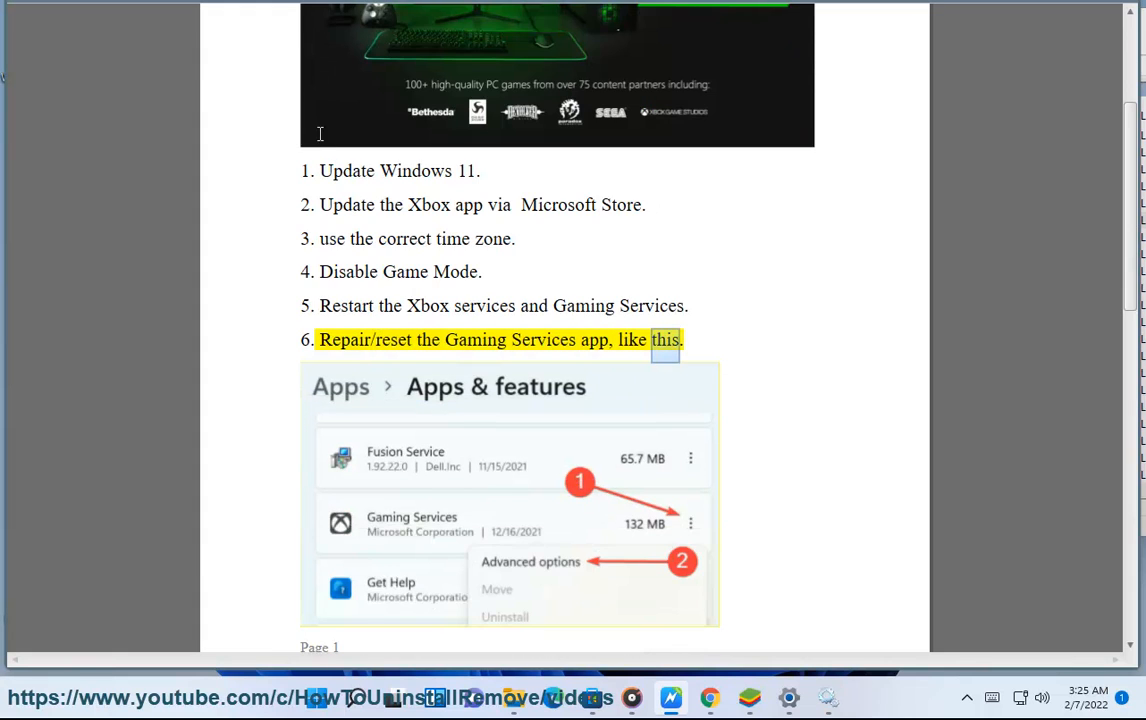
pyautogui.scroll(-3)
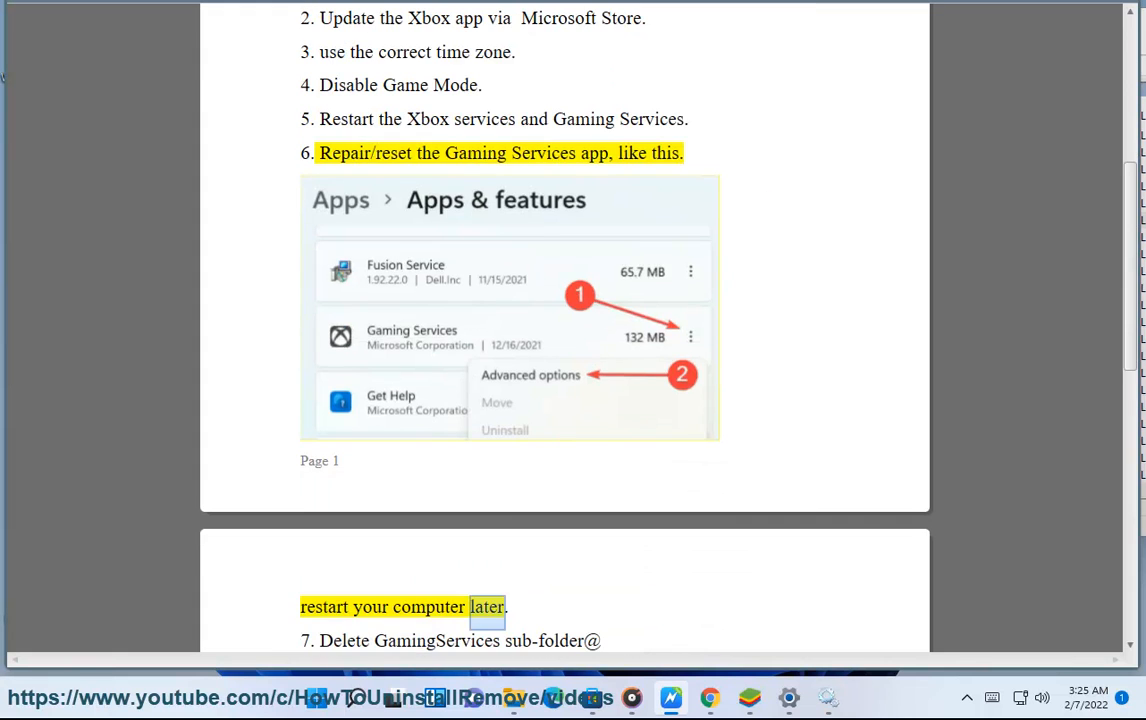
pyautogui.click(827, 698)
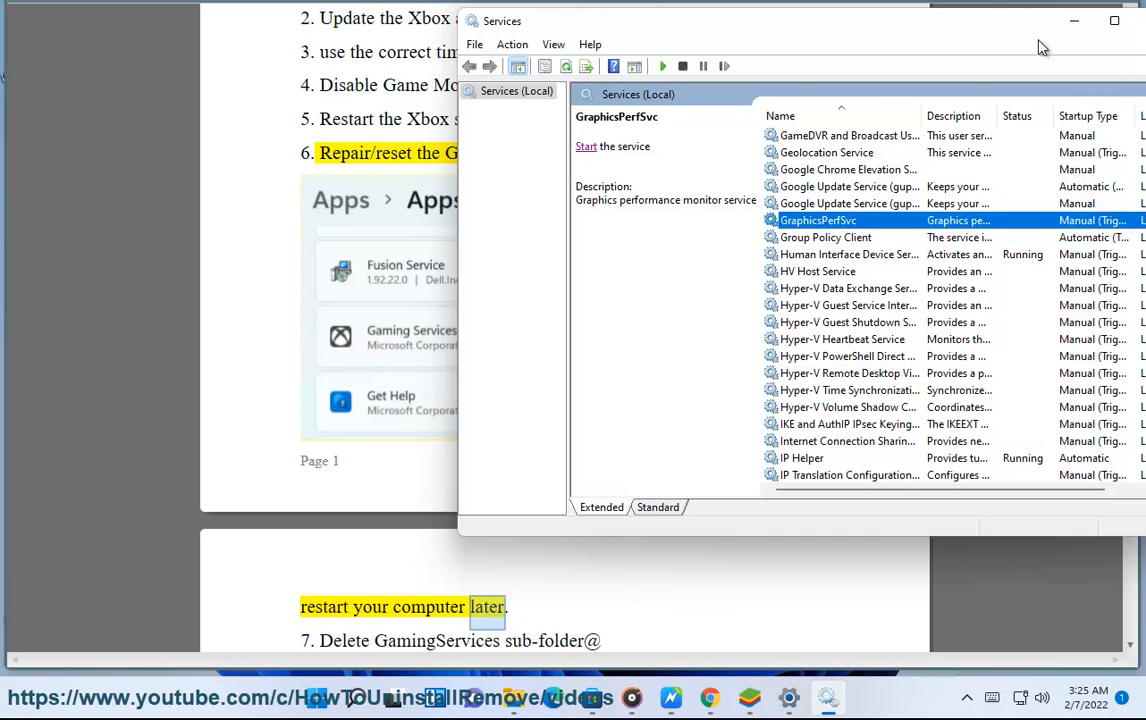
pyautogui.click(809, 697)
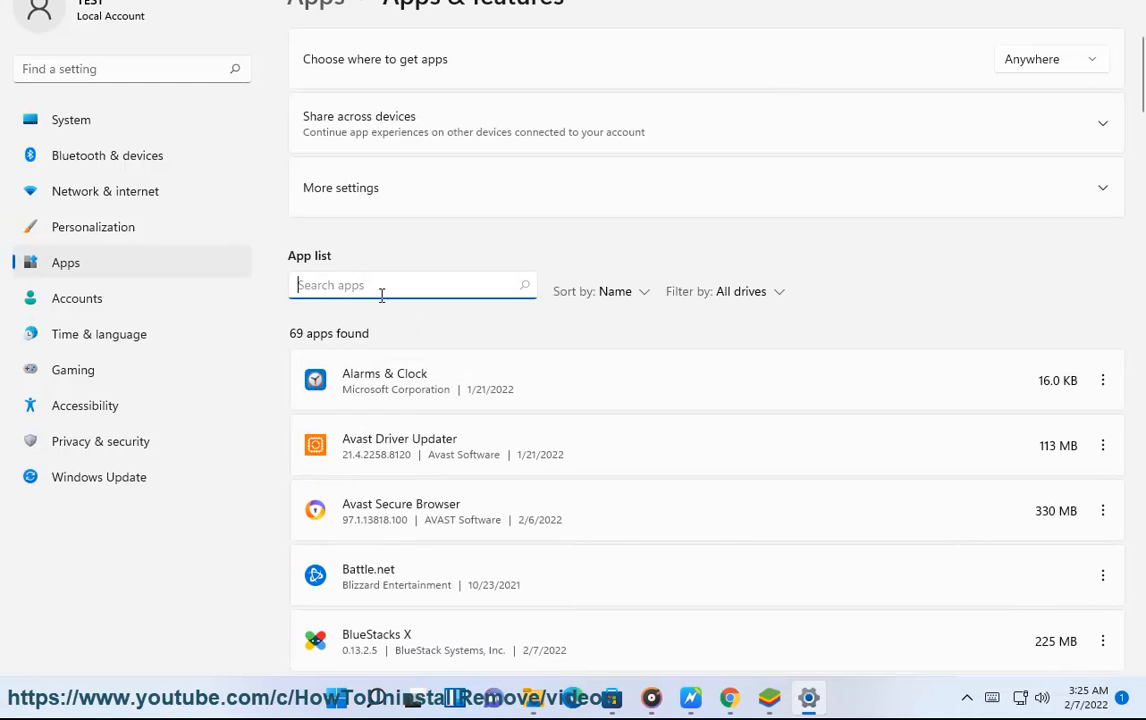
# - Filter the installed apps list with the search term 'GAM'
pyautogui.click(808, 698)
pyautogui.write('g')
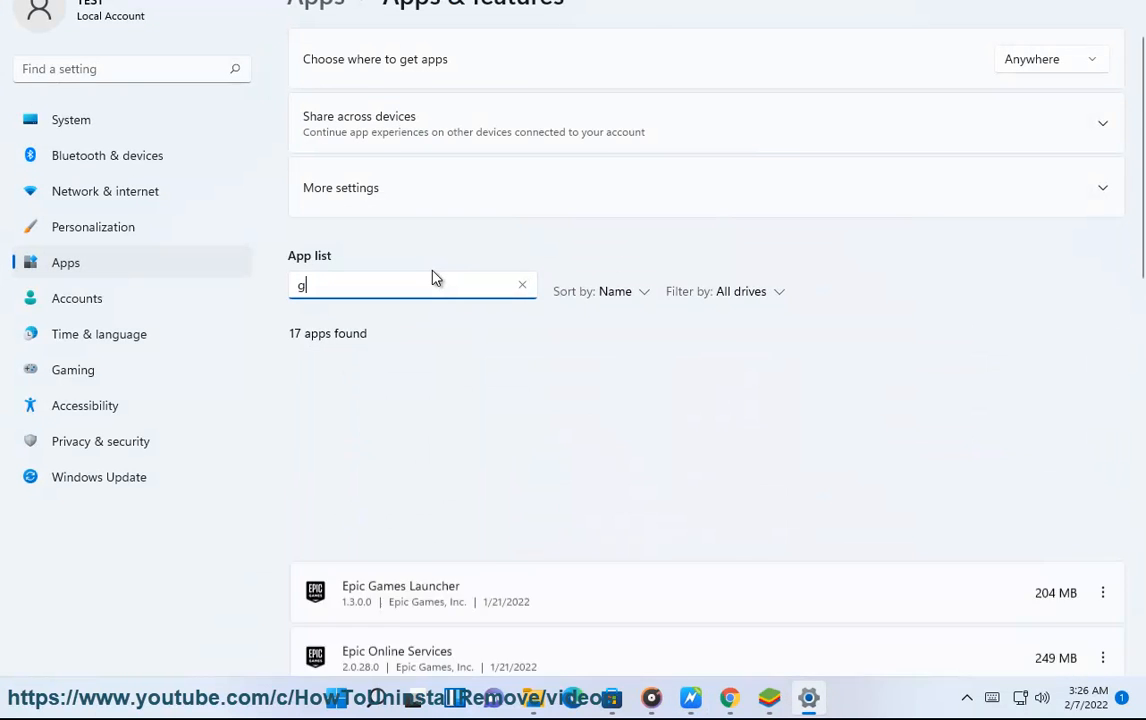
pyautogui.write('AMING')
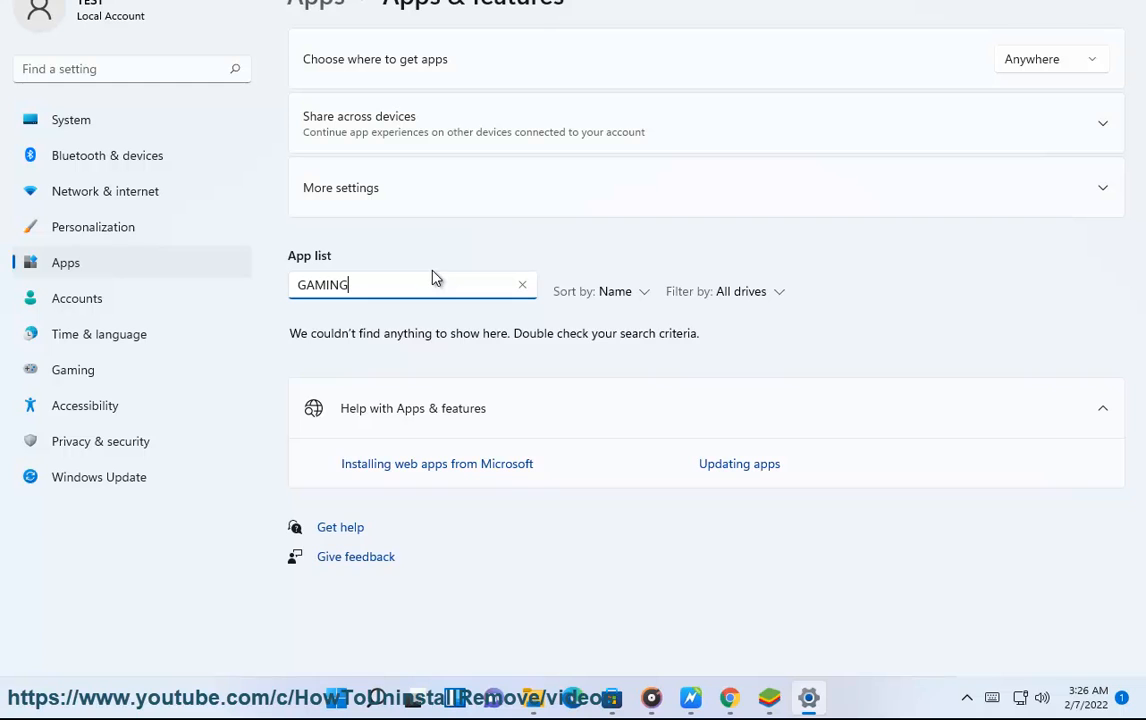
pyautogui.press('Backspace')
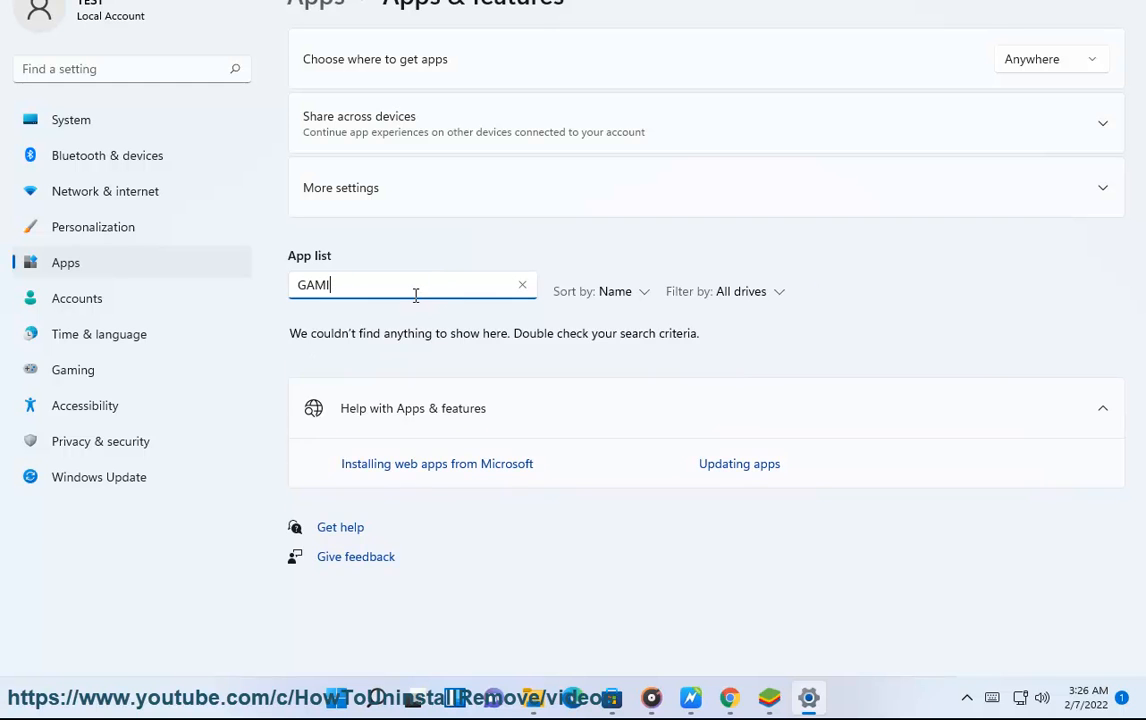
pyautogui.press('Backspace')
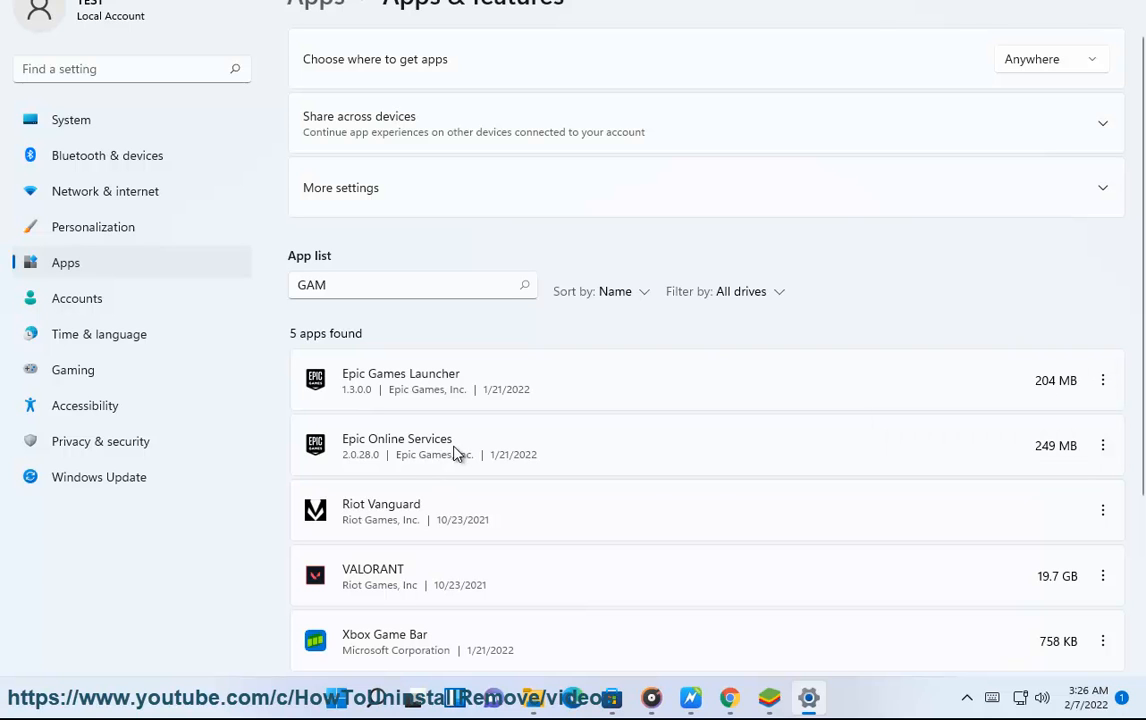
# - Open the options menus for Epic Online Services, Riot Vanguard and VALORANT
pyautogui.click(1102, 445)
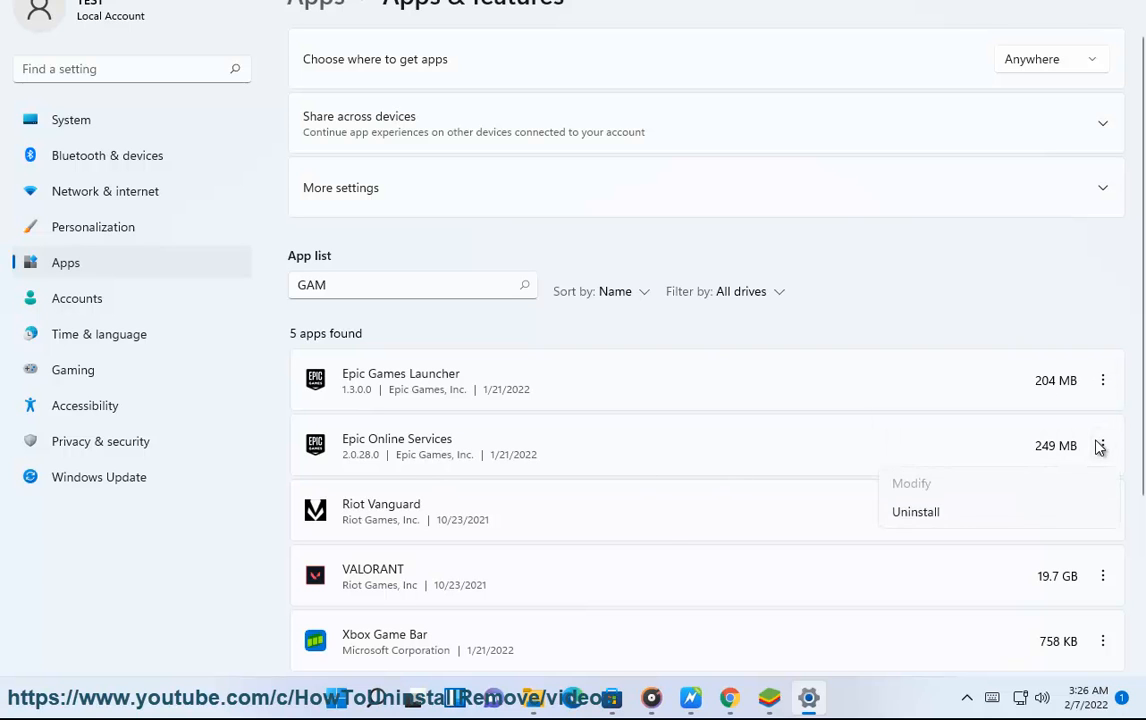
pyautogui.click(1103, 511)
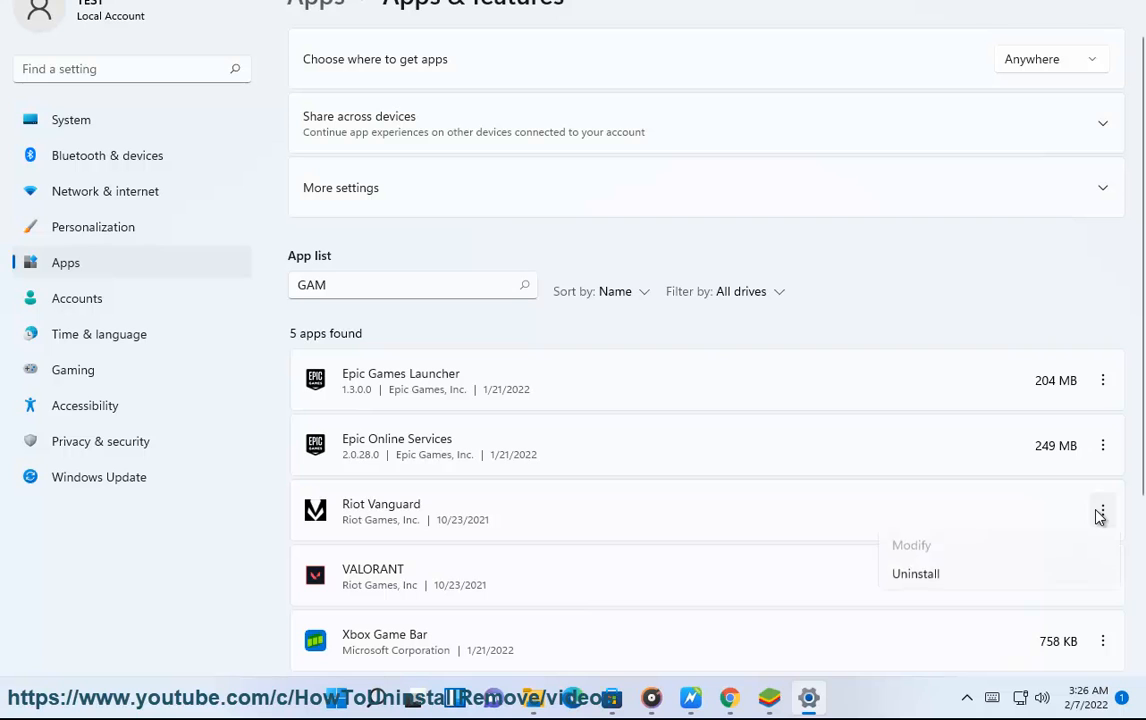
pyautogui.click(1102, 576)
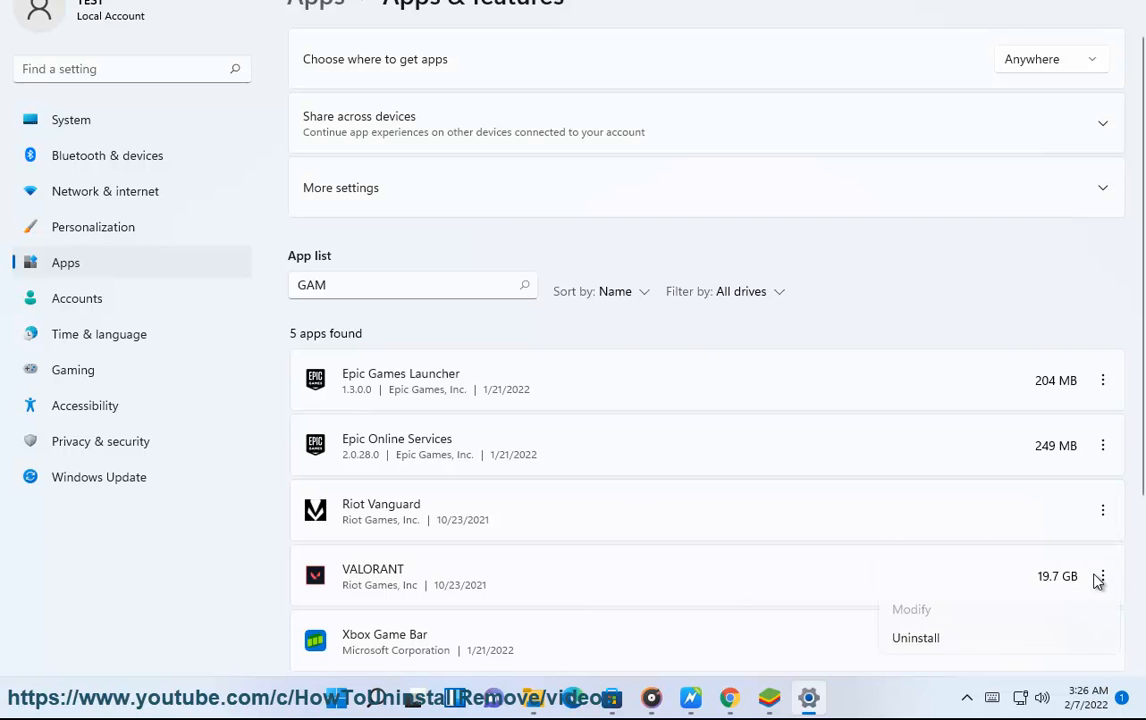
pyautogui.scroll(-3)
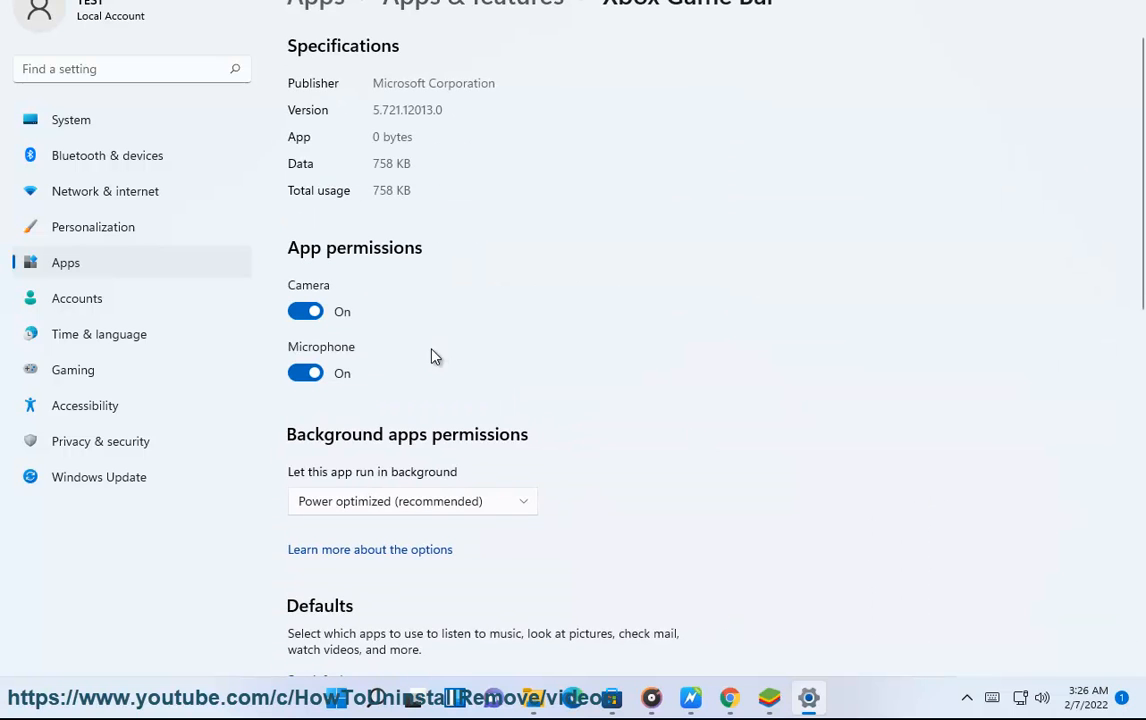
pyautogui.scroll(-3)
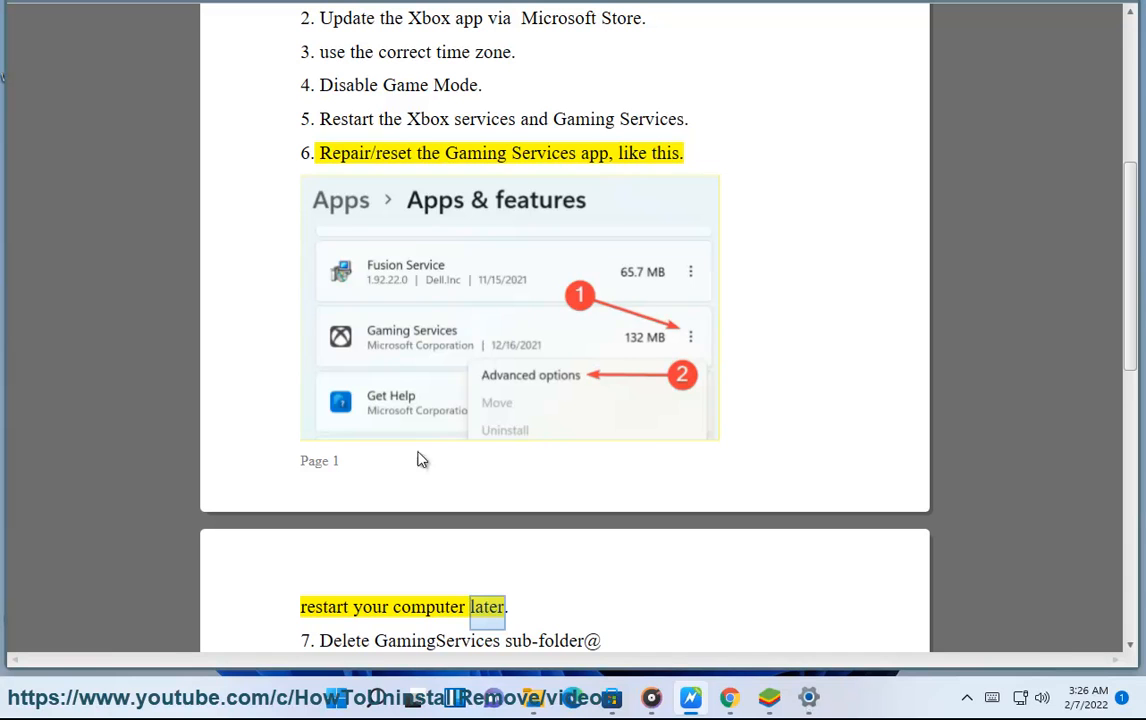
pyautogui.moveTo(506, 389)
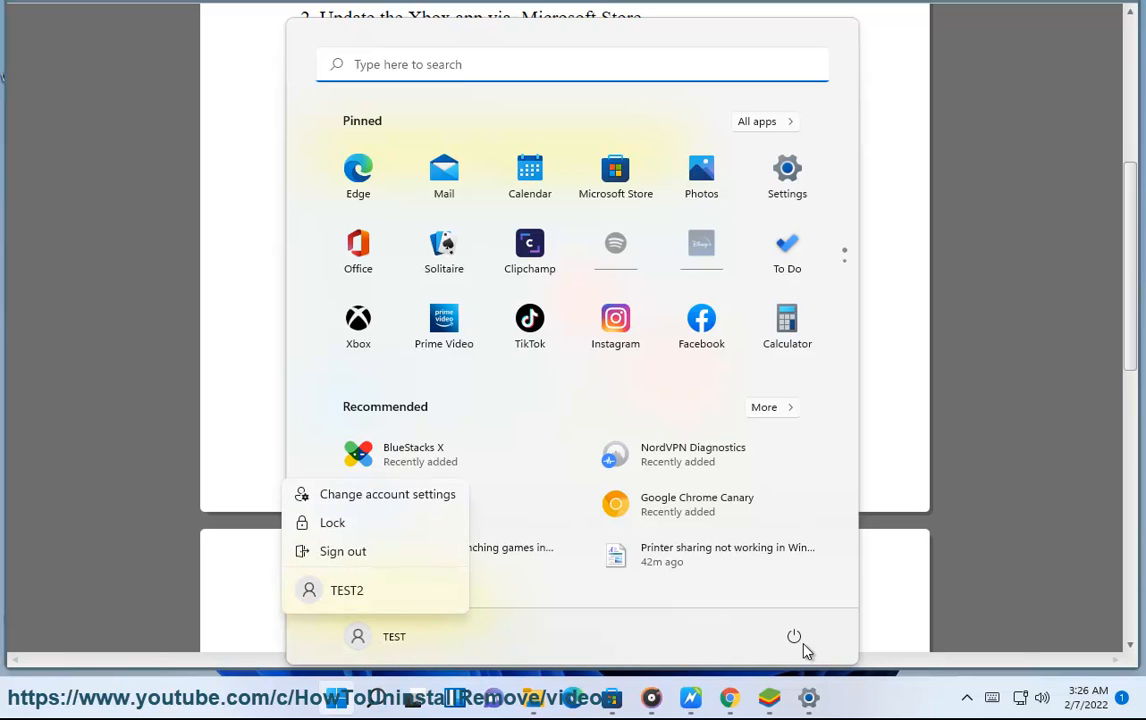
# - Return to the guide's step 7 and launch Registry Editor via REGEDIT
pyautogui.click(794, 637)
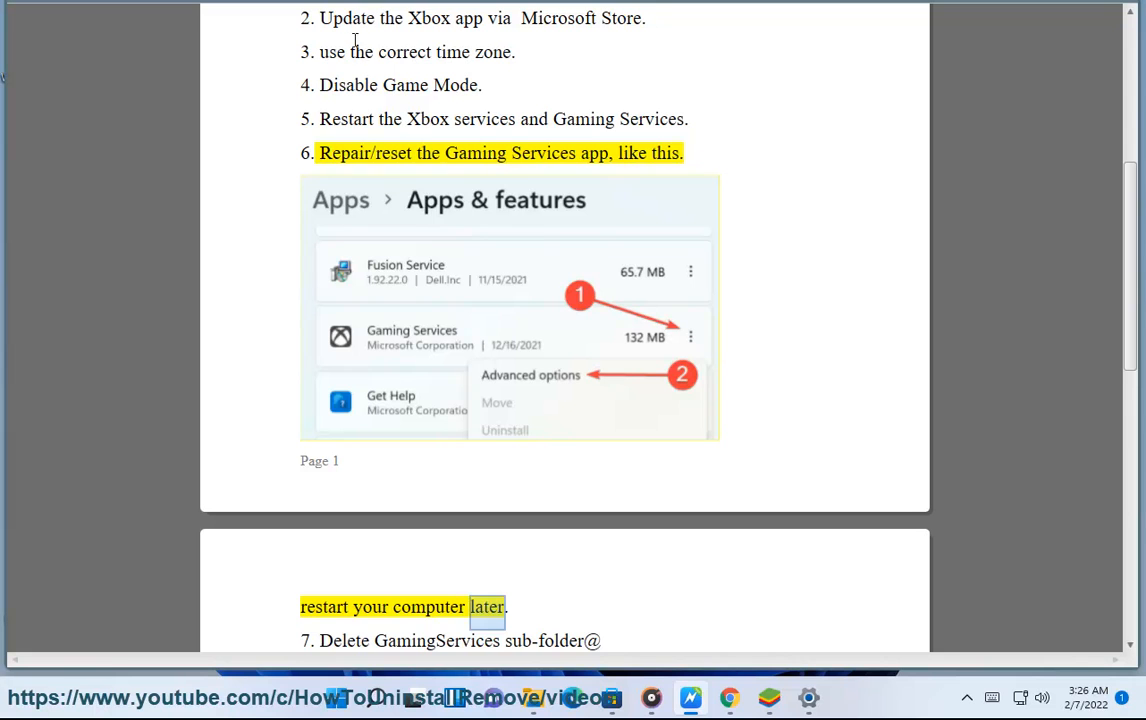
pyautogui.scroll(-3)
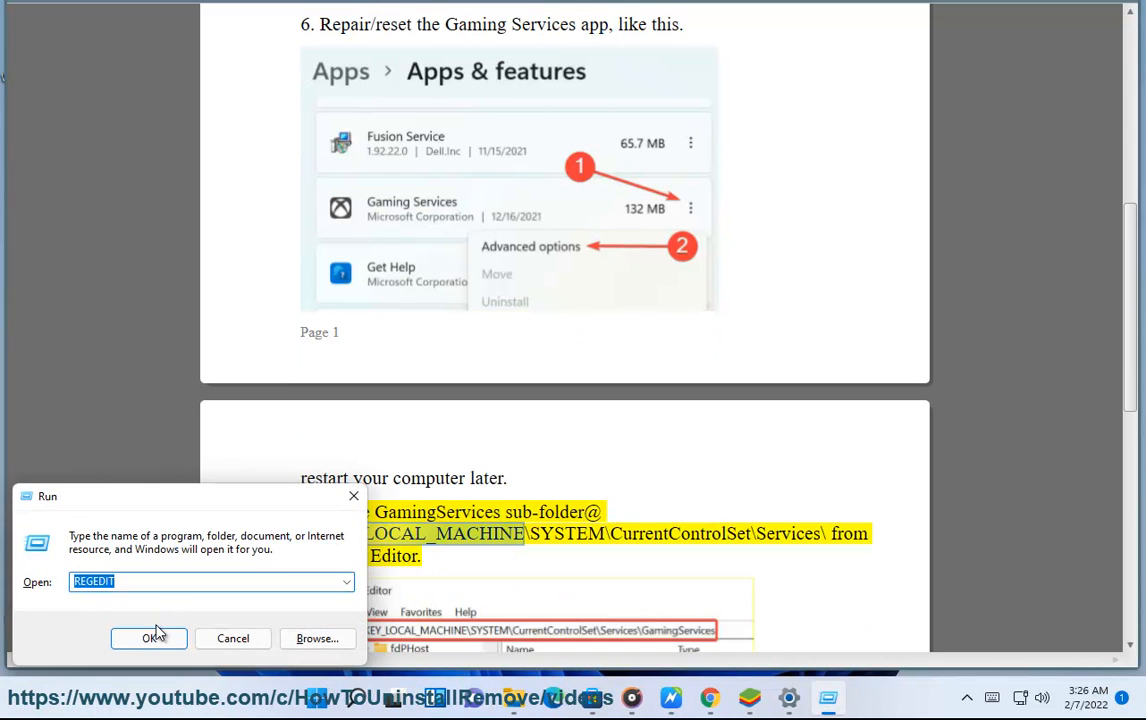
pyautogui.click(149, 638)
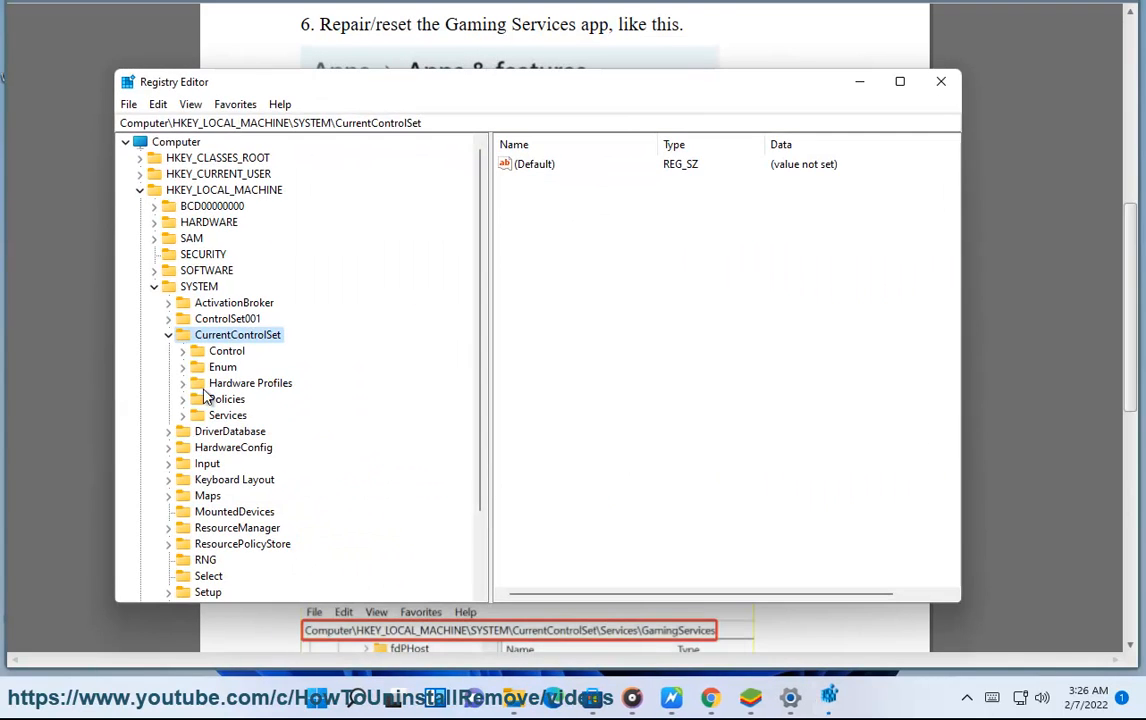